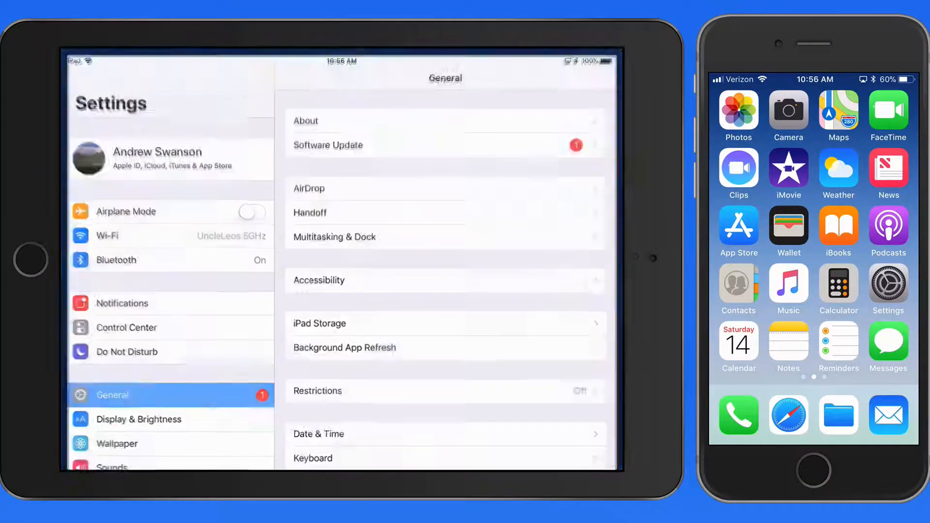
Open the iCloud page under the Apple ID in Settings to list iCloud apps
click(888, 289)
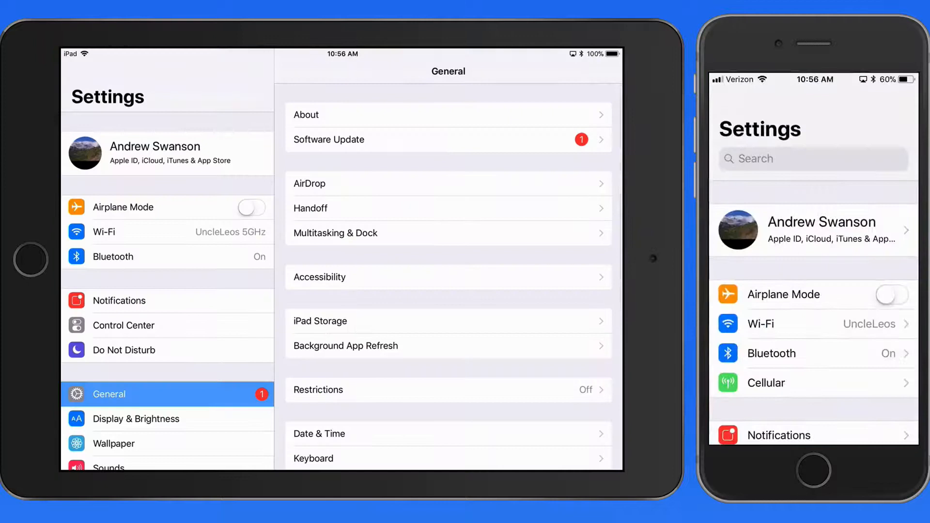
click(168, 153)
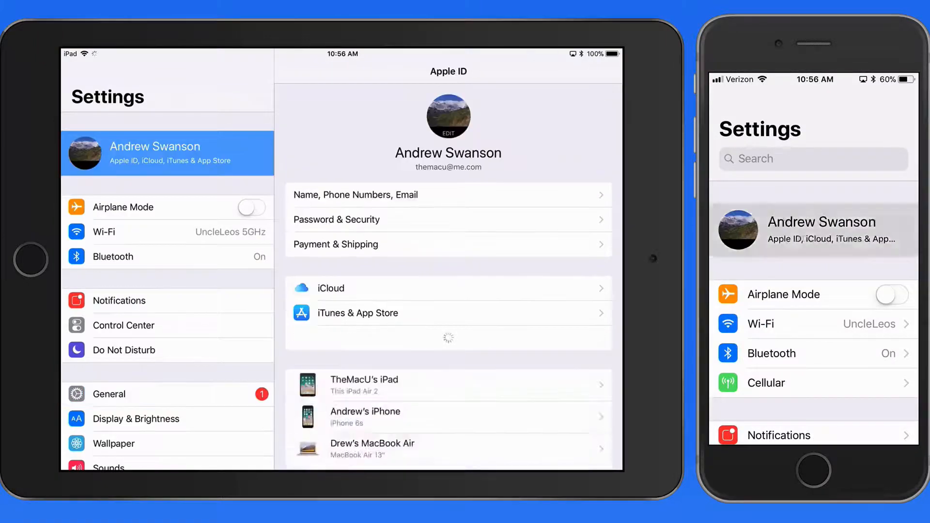
click(330, 288)
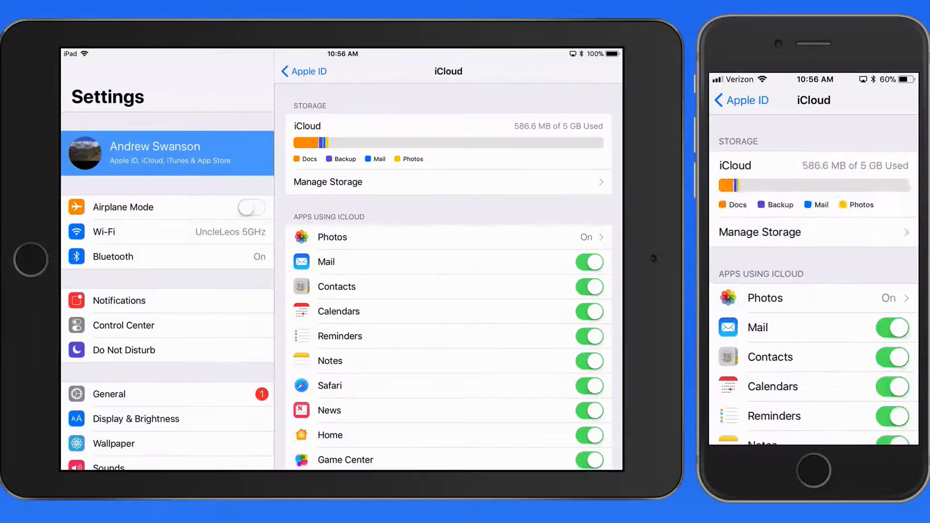
scroll(down, 3)
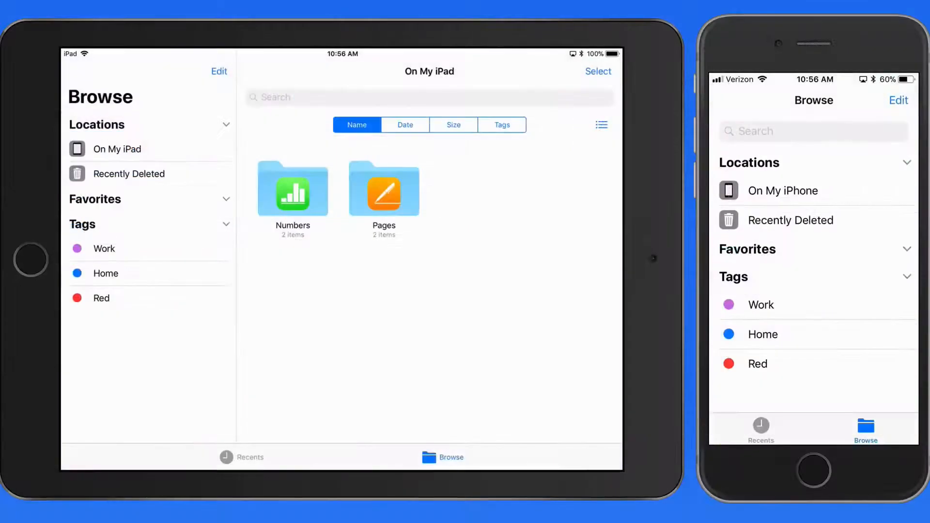
Switch on the iCloud Drive location in the Files Browse list on both devices
click(219, 71)
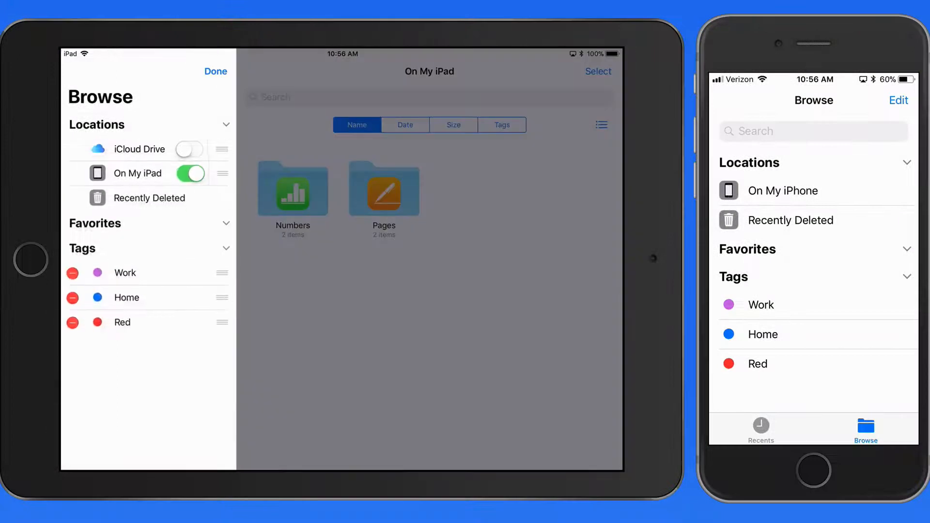
click(188, 149)
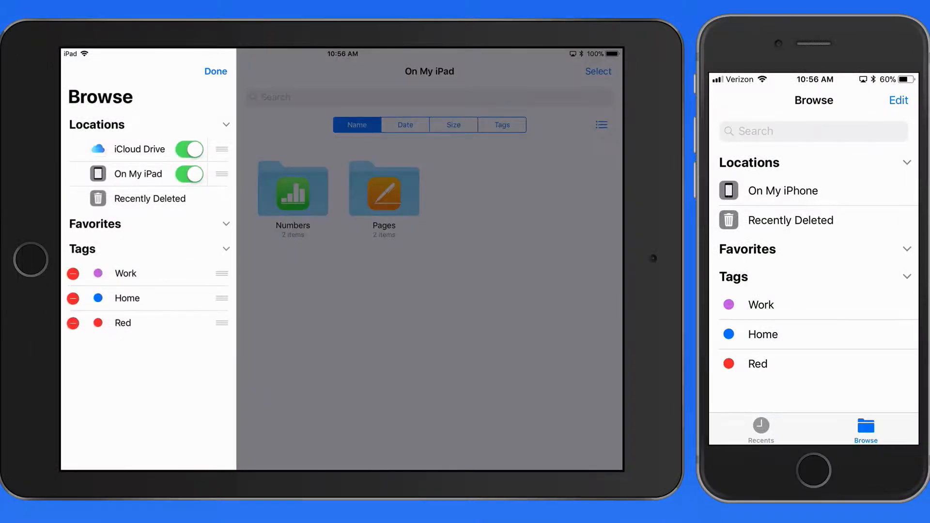
click(899, 100)
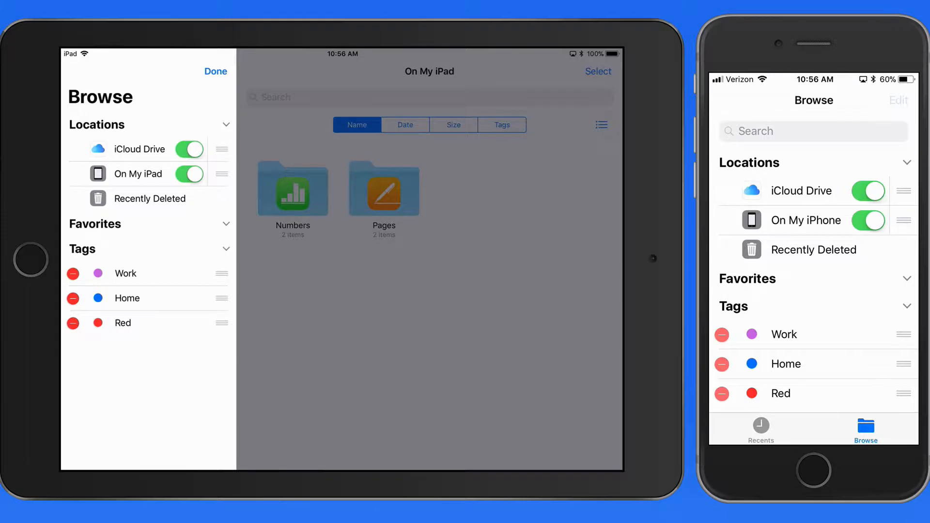
click(215, 71)
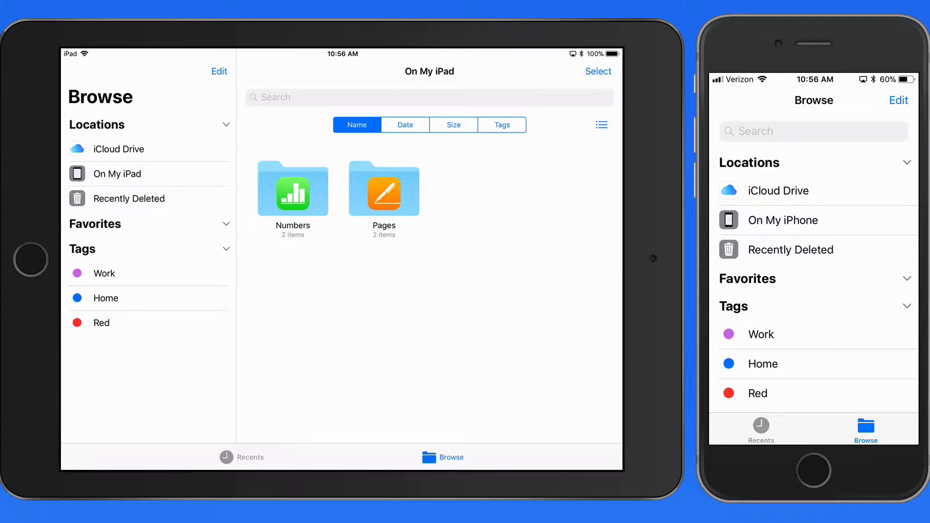
Open iCloud Drive from the Files sidebar on the iPad
click(119, 149)
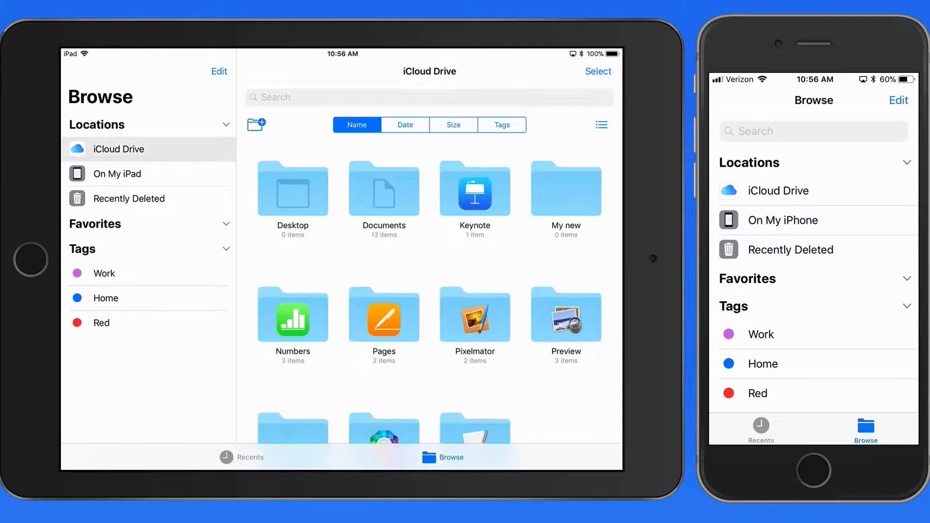
click(780, 190)
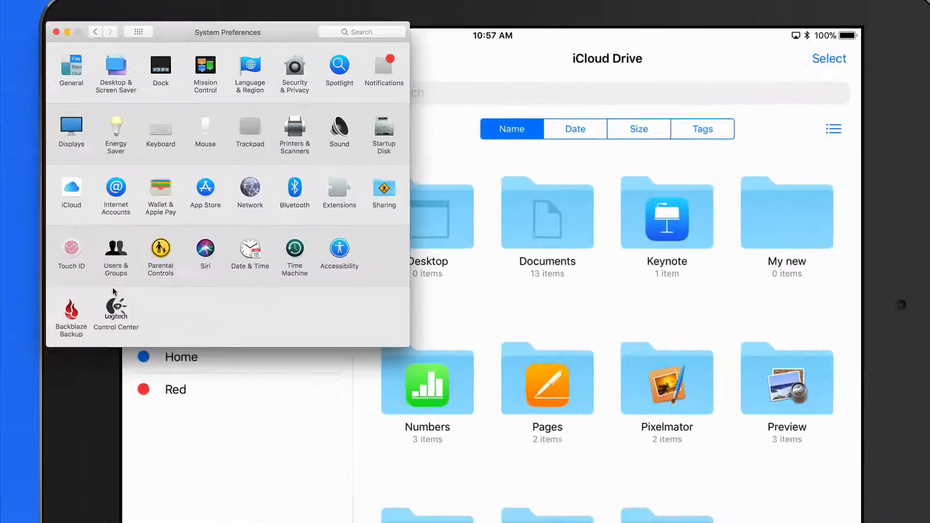
Open the iCloud pane in System Preferences and show iCloud Drive Options
click(71, 193)
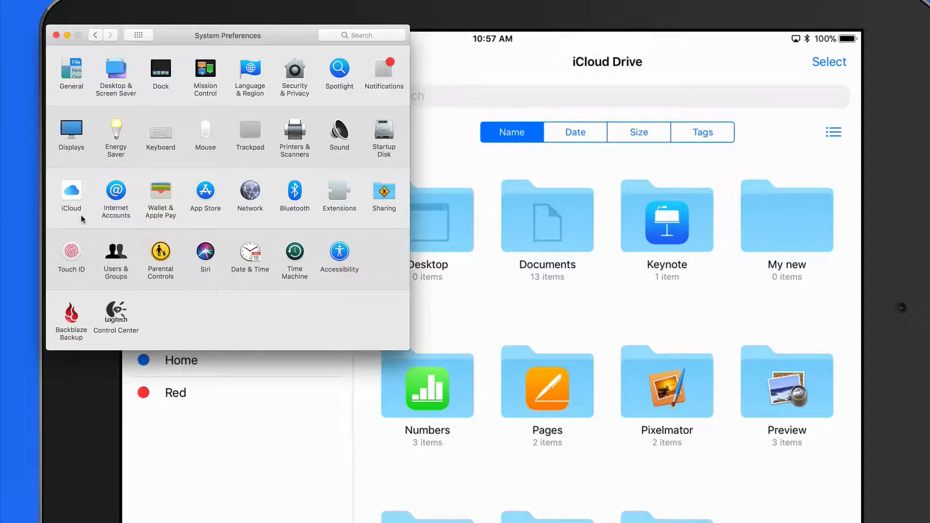
click(71, 191)
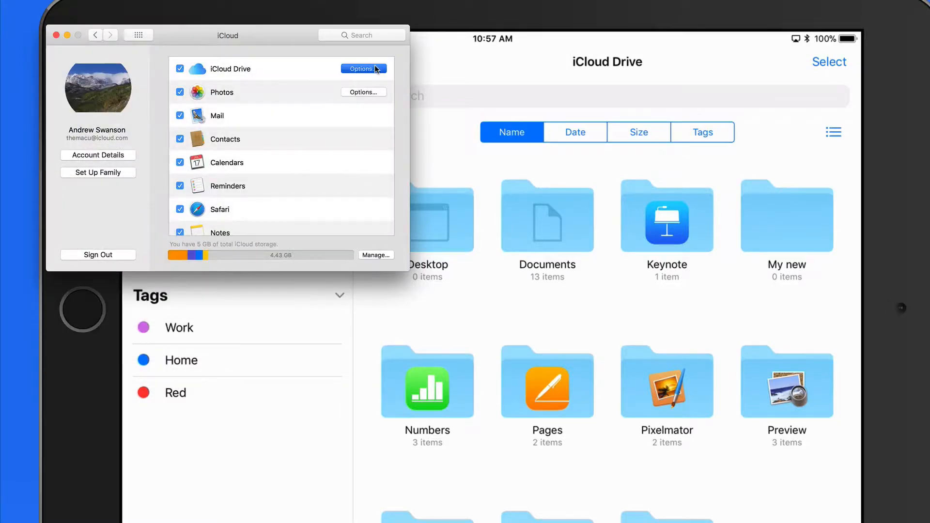
click(360, 69)
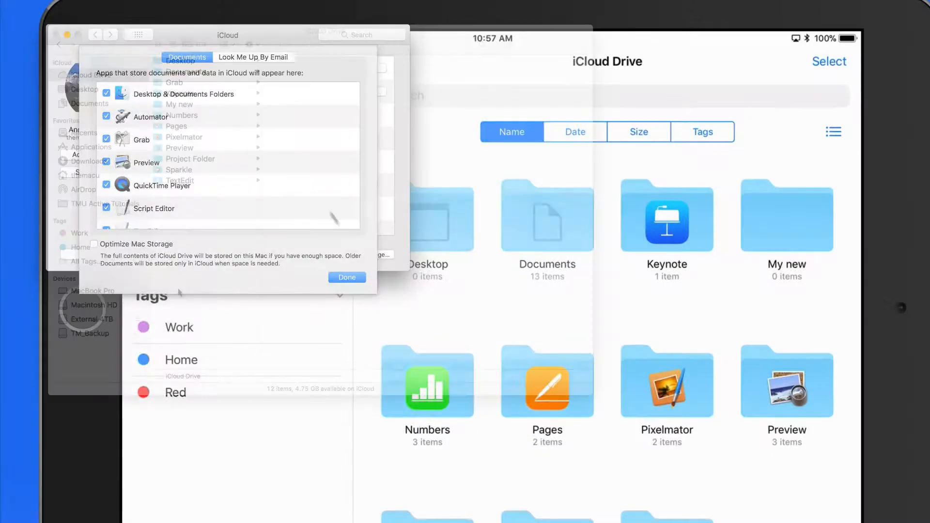
Close iCloud Drive options and show iCloud Drive's Documents folder in Finder
click(347, 277)
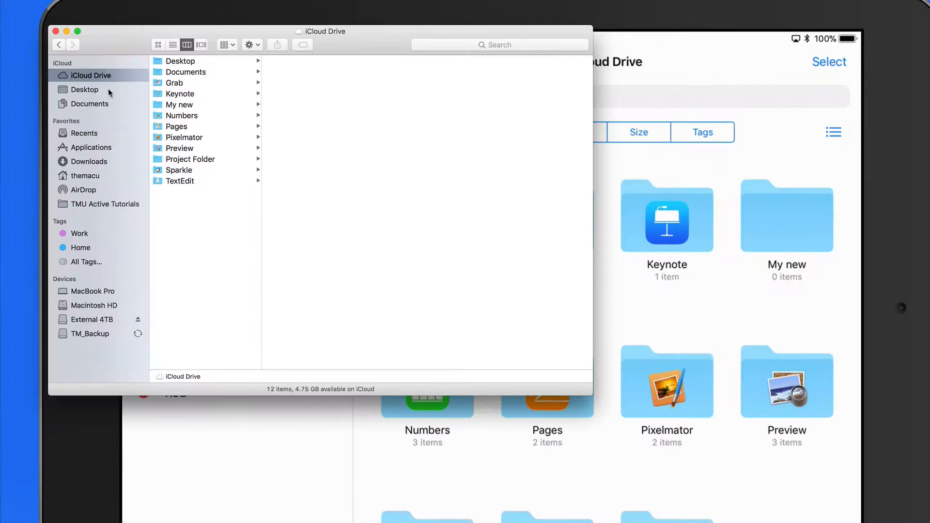
click(85, 90)
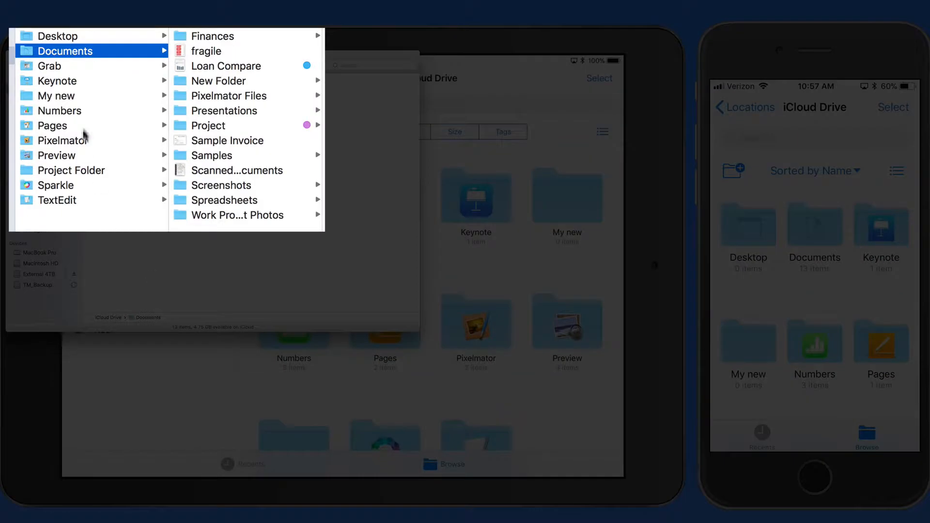
mouse_move(88, 37)
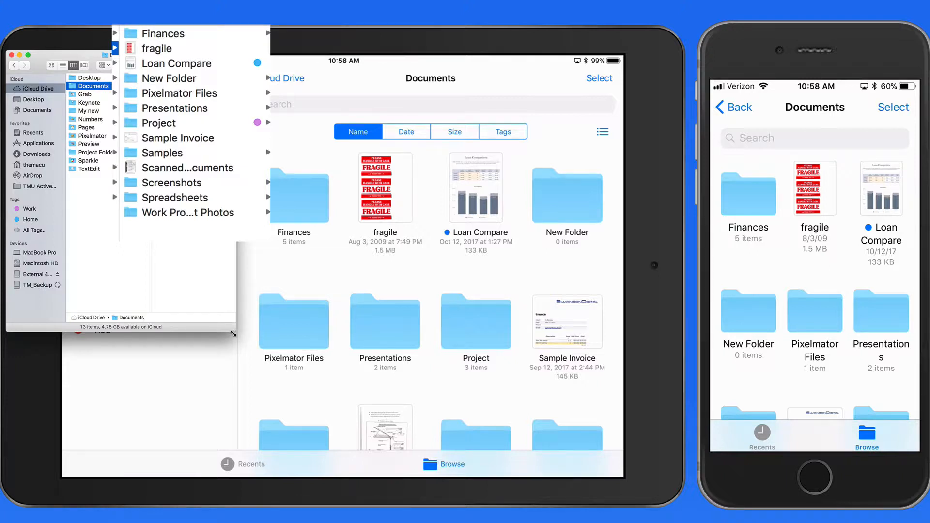
scroll(down, 3)
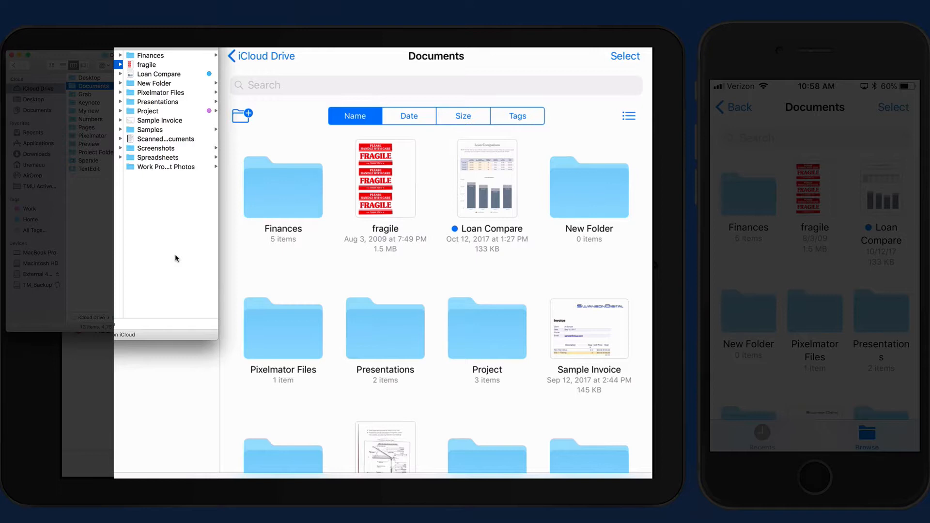
Create a new folder named 'Mail Attachments' inside Documents in Files on the iPad
click(242, 115)
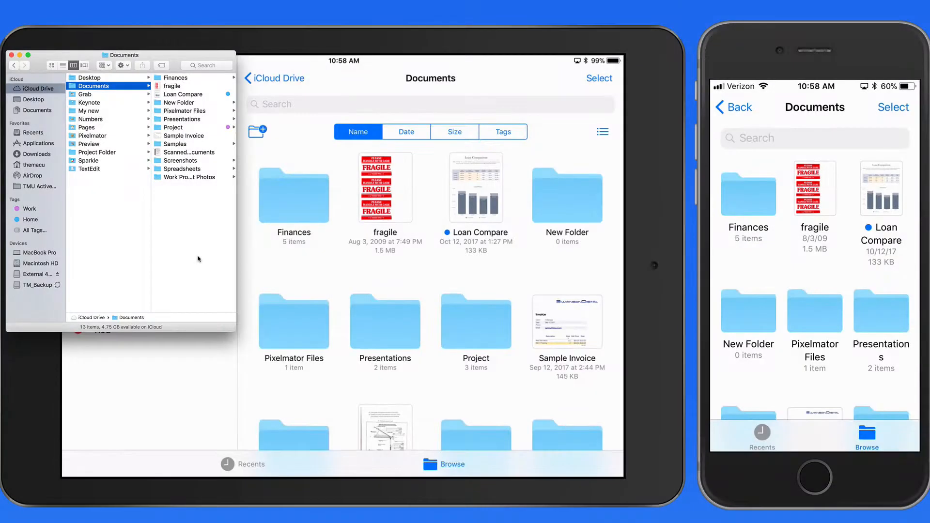
click(256, 131)
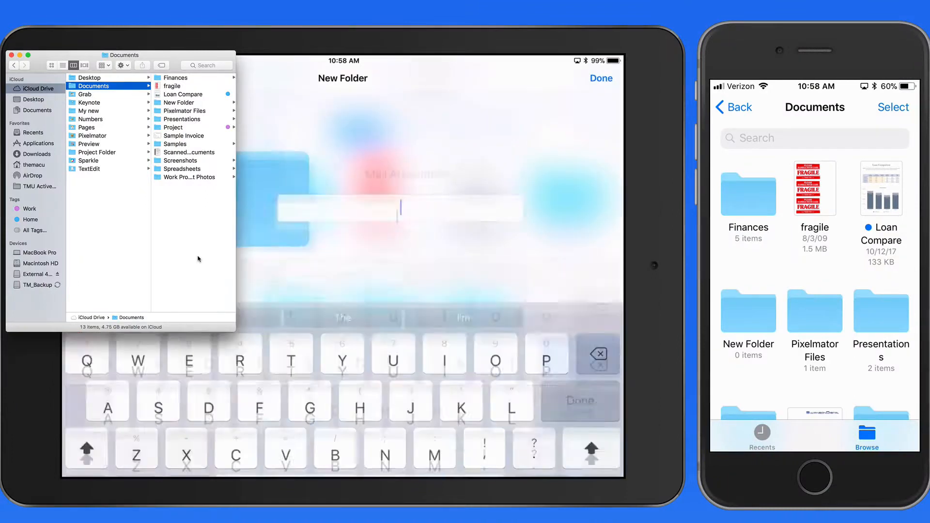
click(600, 78)
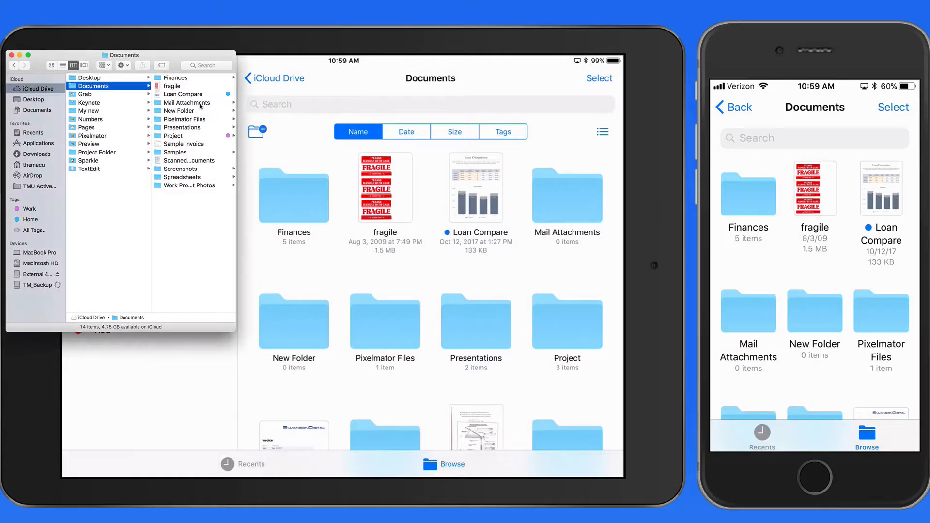
Check the synced appraisal PDF in Mail Attachments, then return to Documents
click(185, 103)
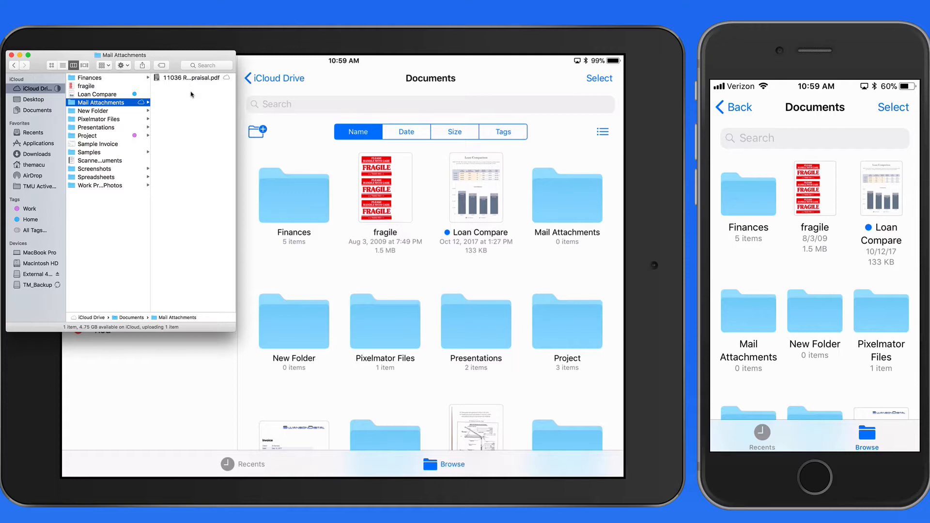
click(193, 77)
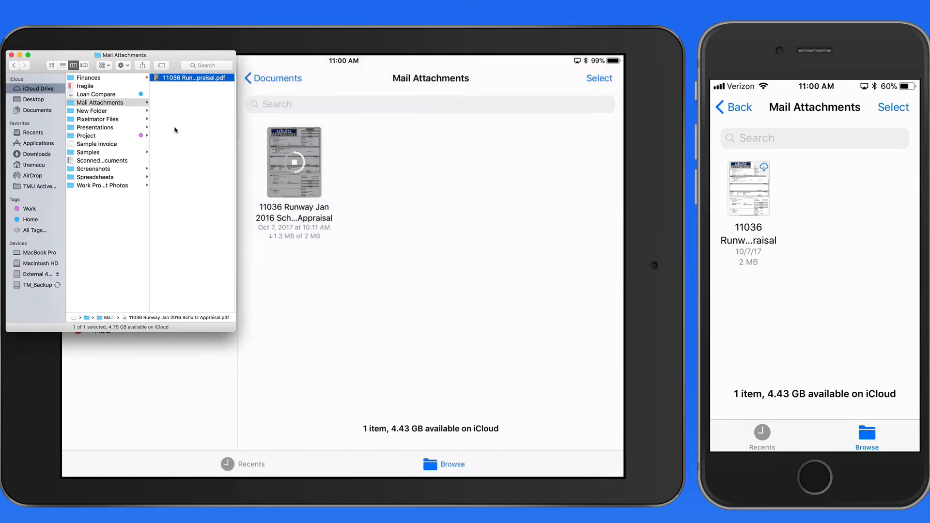
click(274, 78)
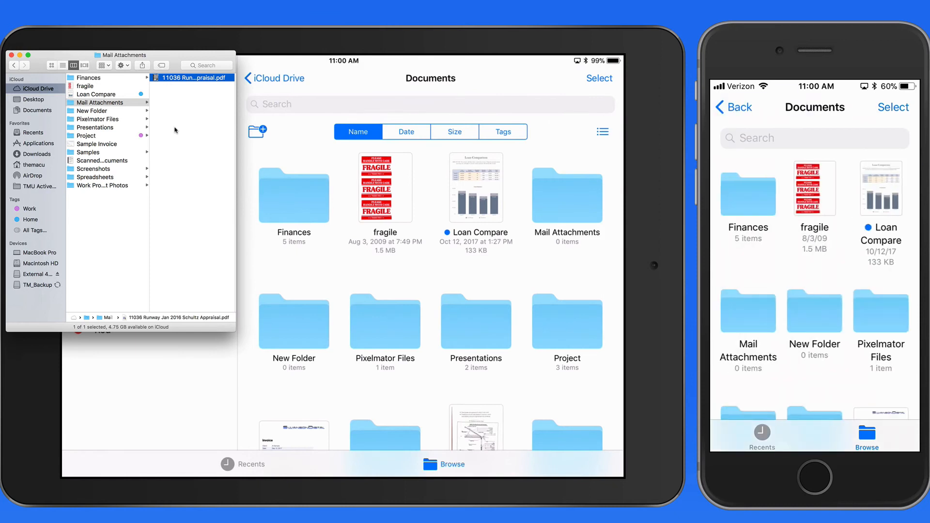